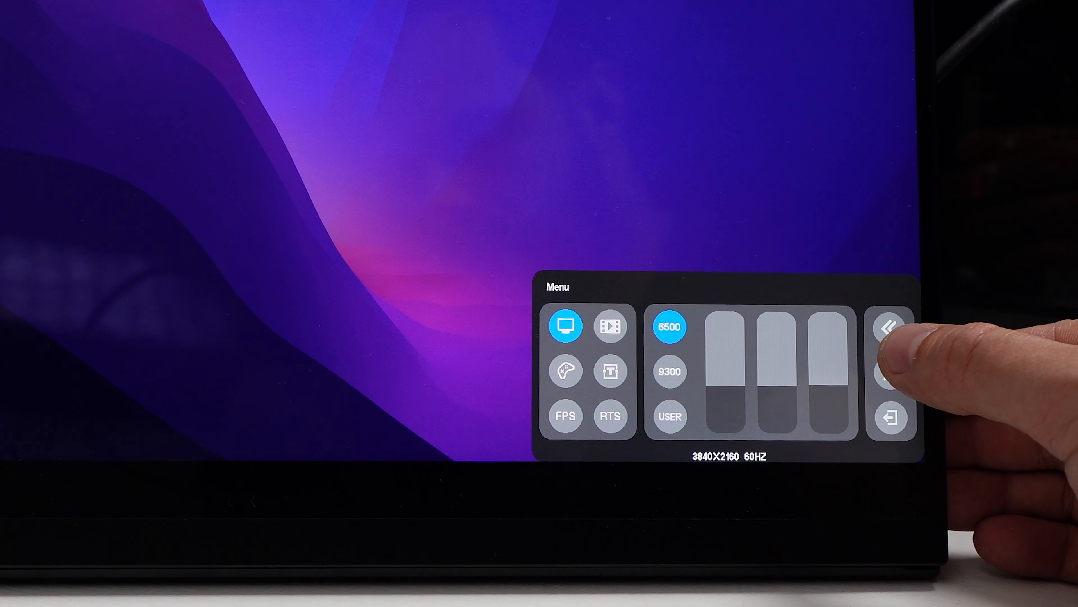
# - Advance the OSD menu to its second page showing HDR off, English language and mac mode
pyautogui.click(890, 327)
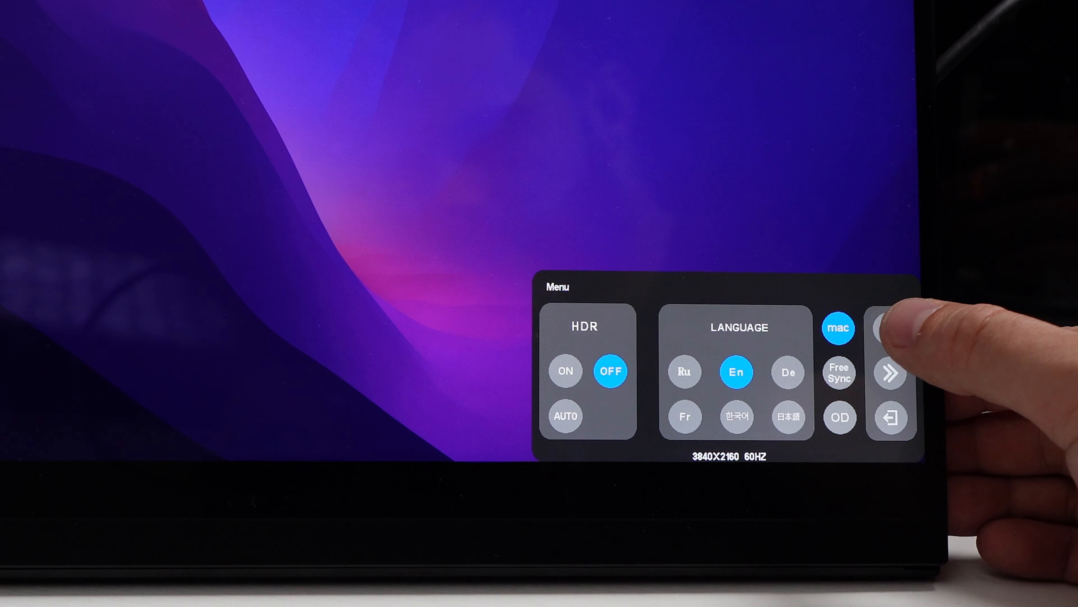